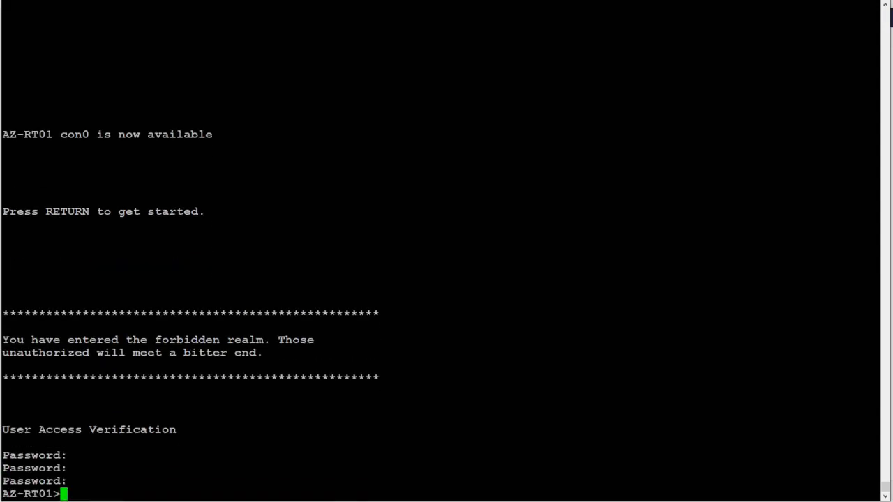
Display the running config's DHCP section with pool SERVER(V10) and its excluded addresses
type("show run | section dhcp")
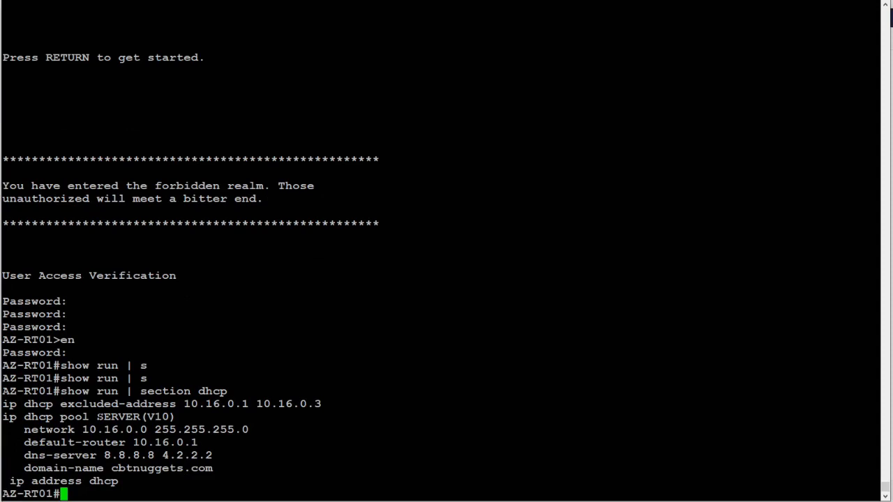
double_click(156, 417)
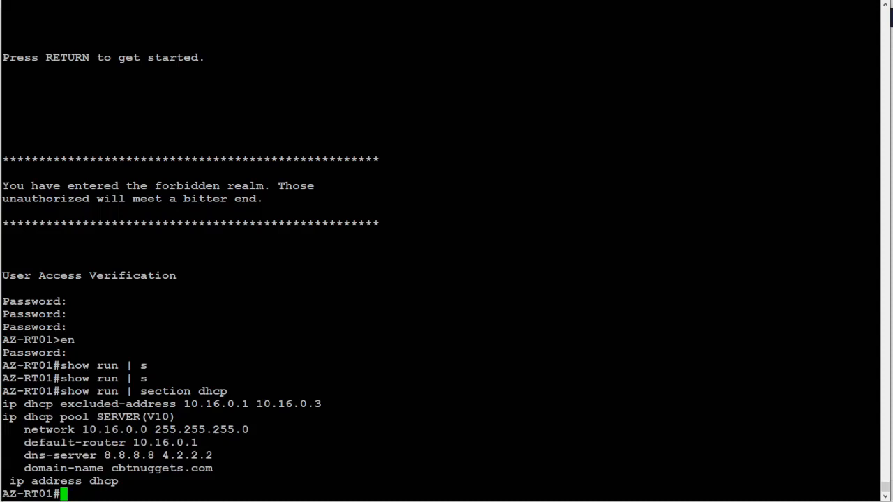
List DHCP bindings for 10.16.0.4 and 10.16.0.6 and select the 10.16.0.4 client ID
type("show ip dhcp bin")
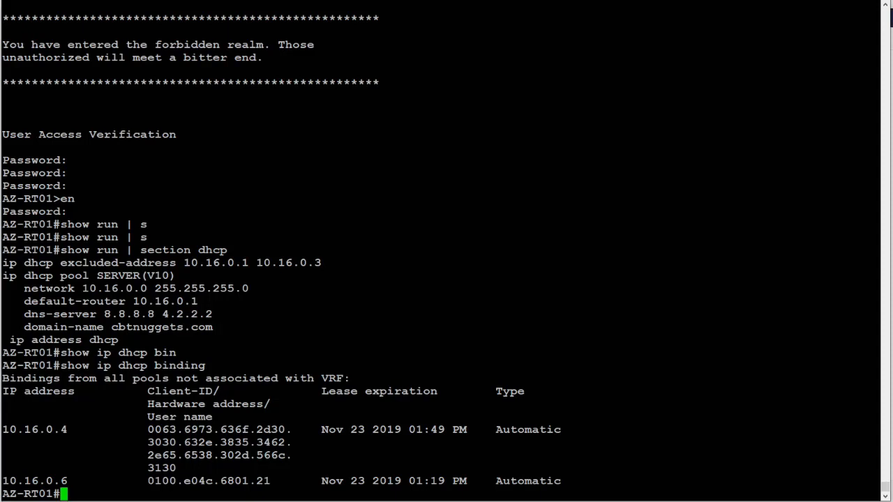
double_click(208, 480)
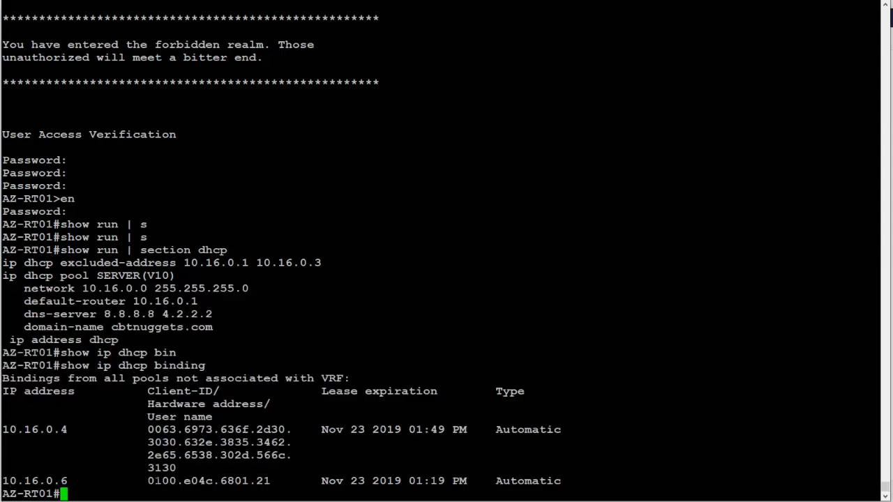
left_click_drag(162, 480, 270, 481)
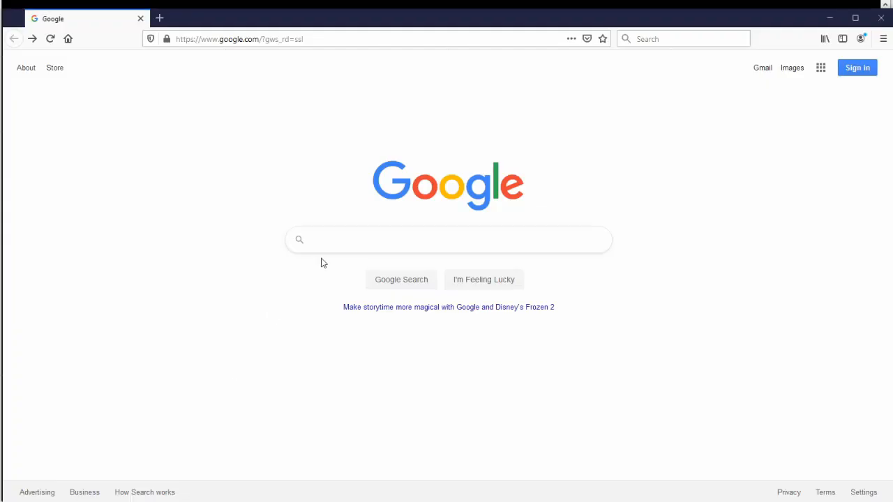
Search Google for 'hex to ascii converter' and reach the RapidTables converter
left_click(448, 239)
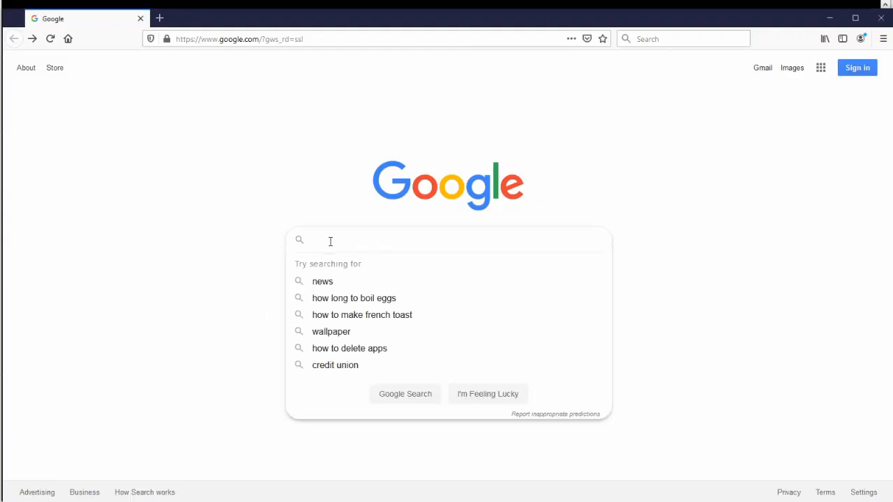
type("hex to ascii con")
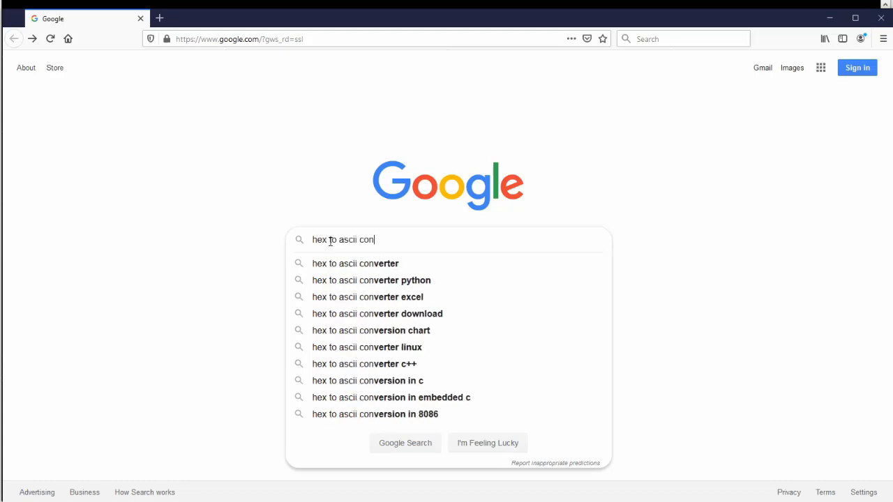
left_click(355, 263)
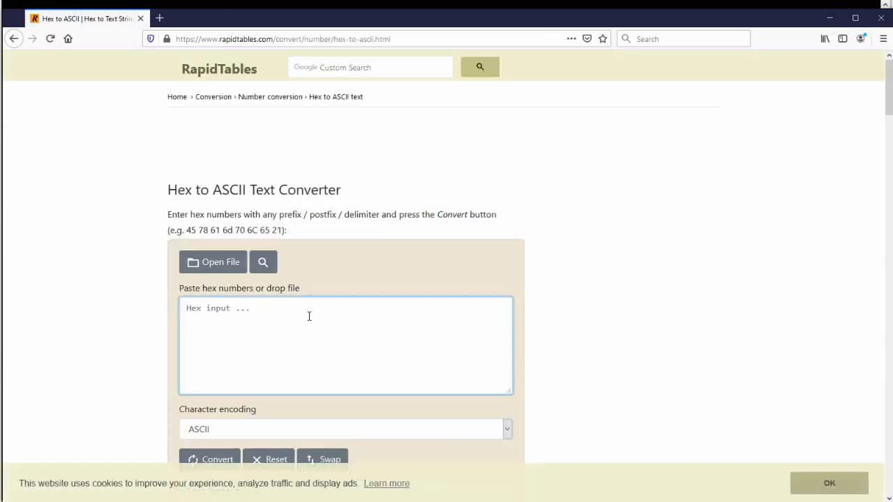
Convert hex 0063.6973.636f to ASCII, yielding 'cisco'
type("0063.6973.636f")
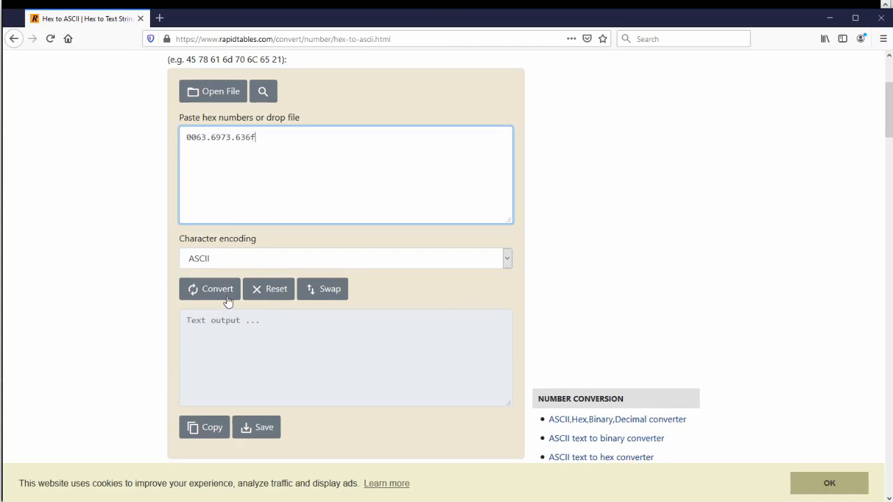
left_click(210, 289)
type("566c.3130")
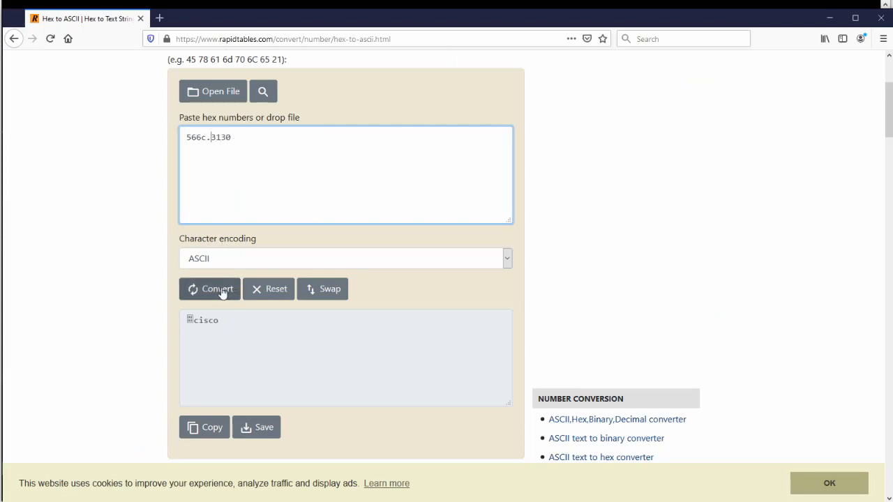
Convert the final hex group 566c.3130 to ASCII, yielding 'Vl10'
left_click(216, 289)
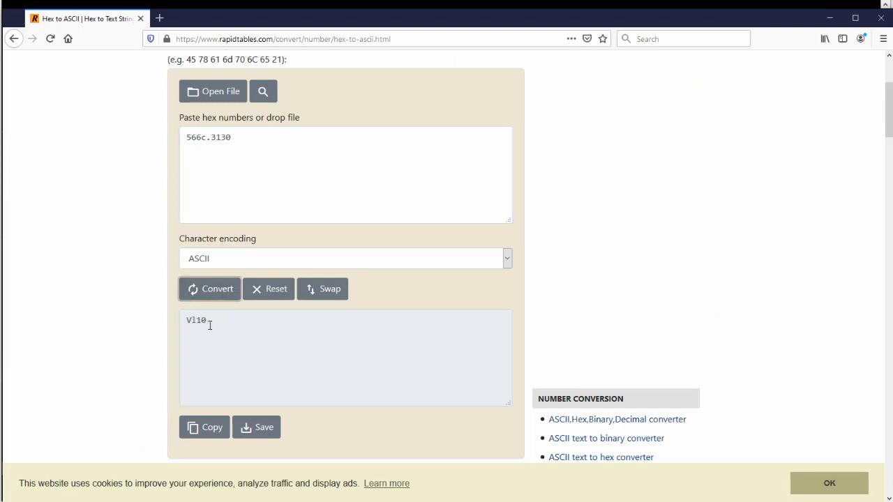